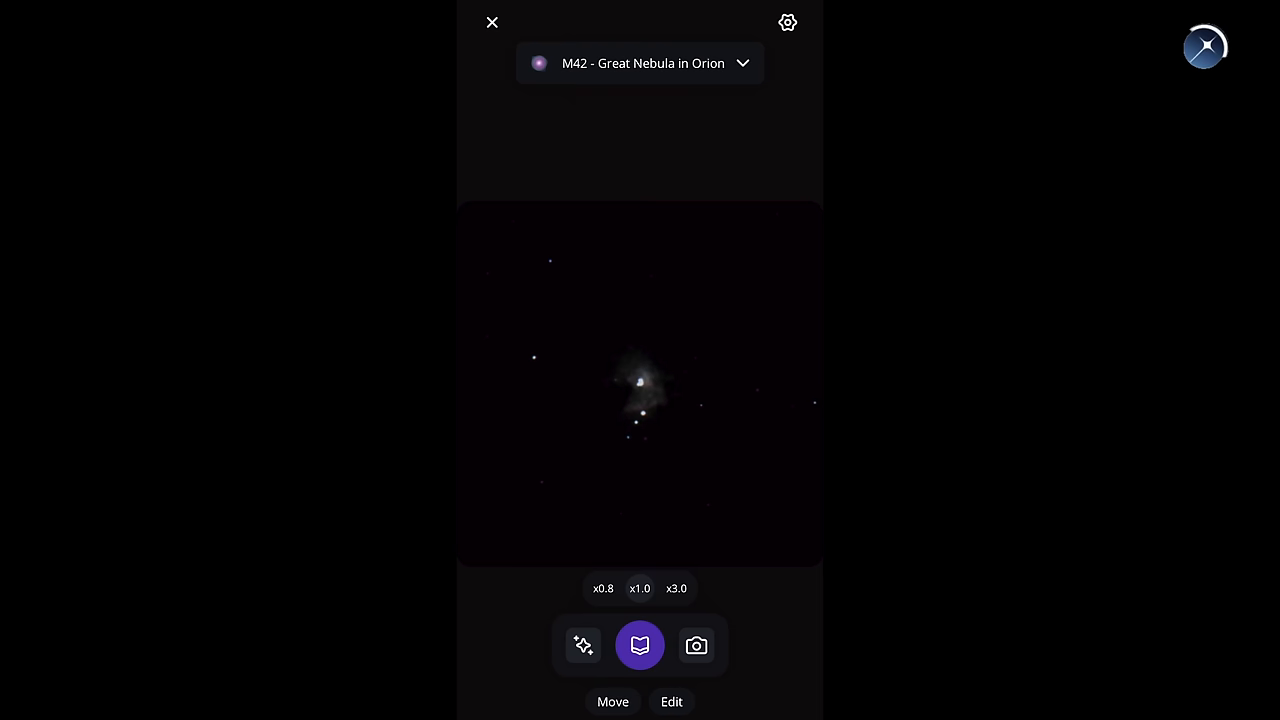
Open the M42 Orion Nebula catalogue page showing its recommended observation duration.
left_click(583, 645)
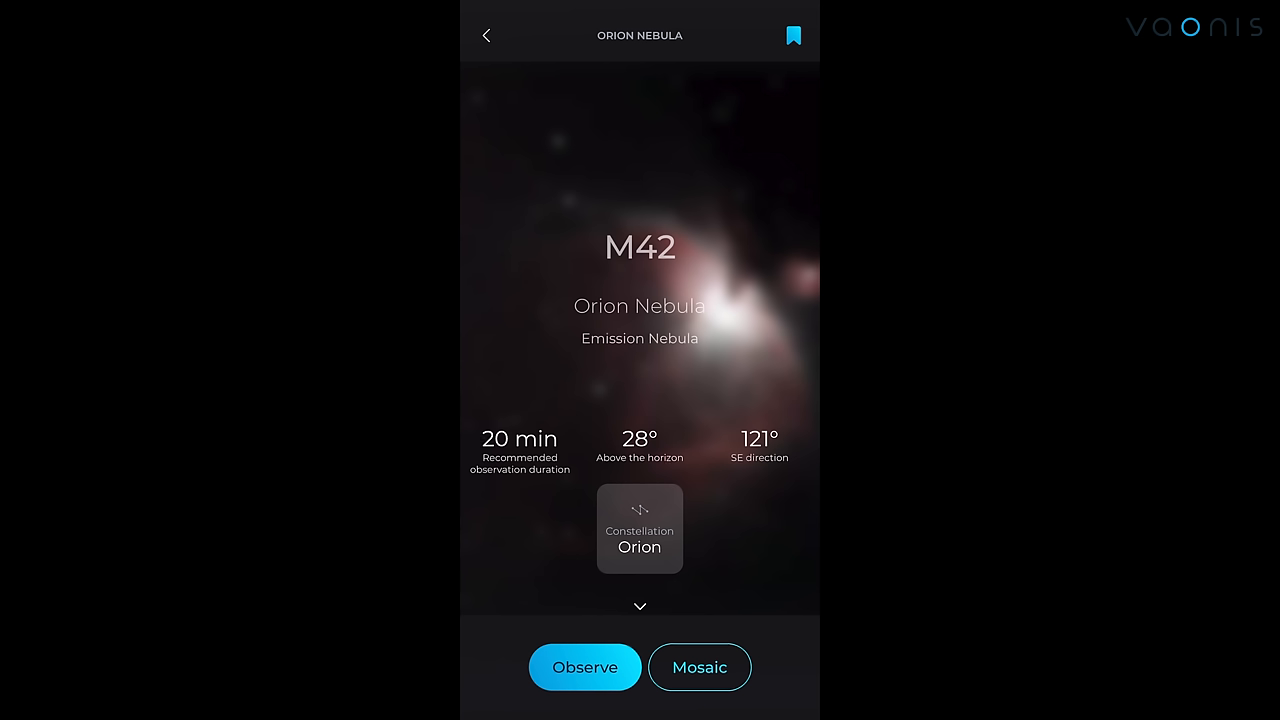
left_click(585, 667)
type("moon")
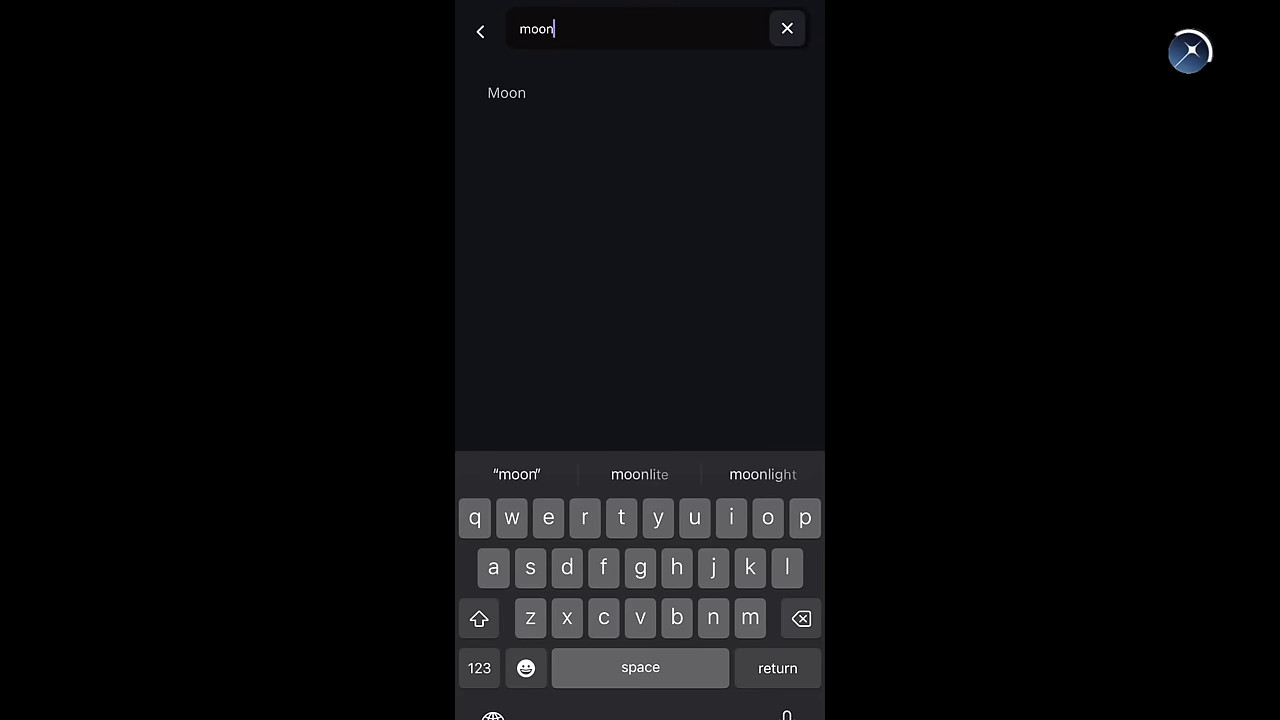
Search for Jupiter and open its info sheet showing 65° elevation and GoTo.
left_click(506, 92)
type("ju")
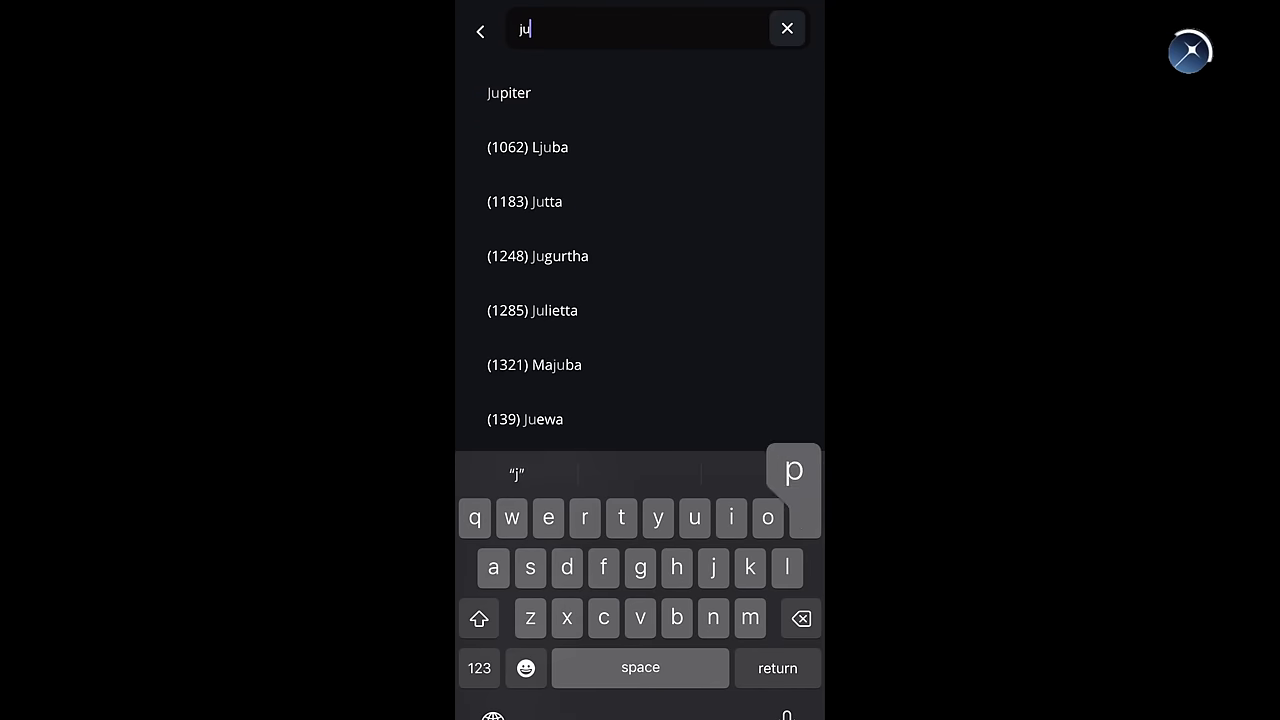
left_click(508, 92)
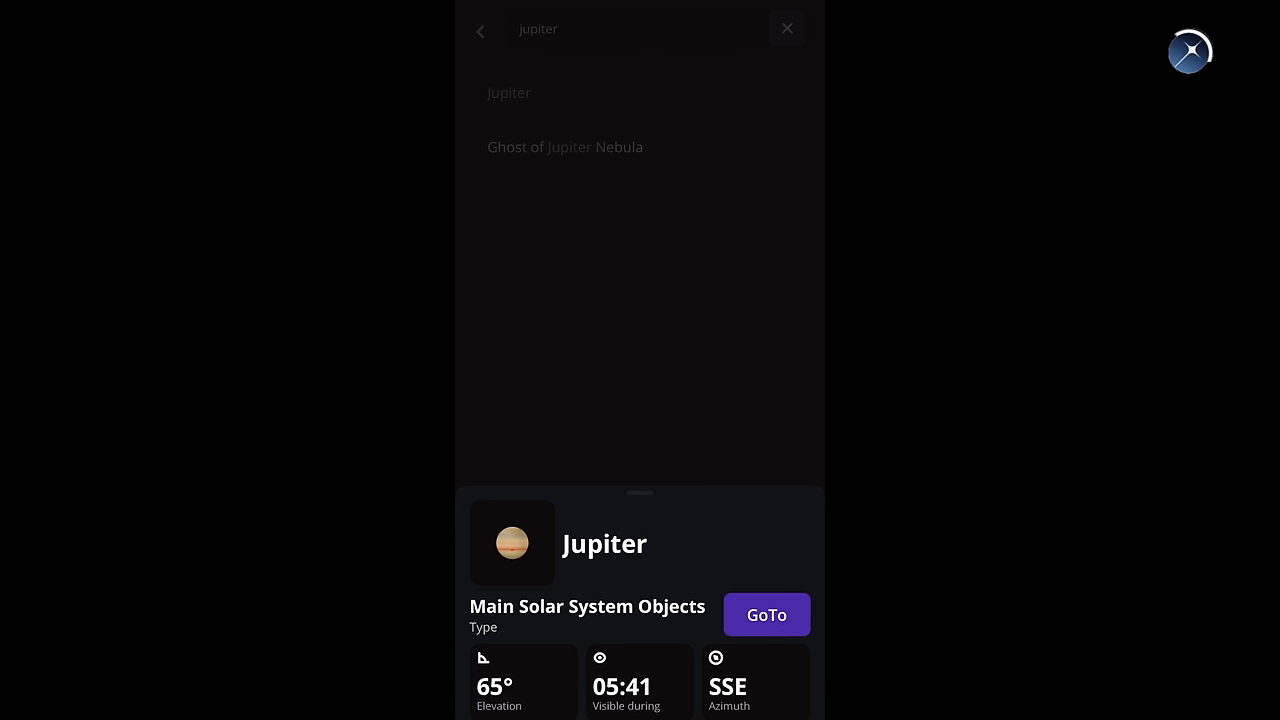
left_click(766, 614)
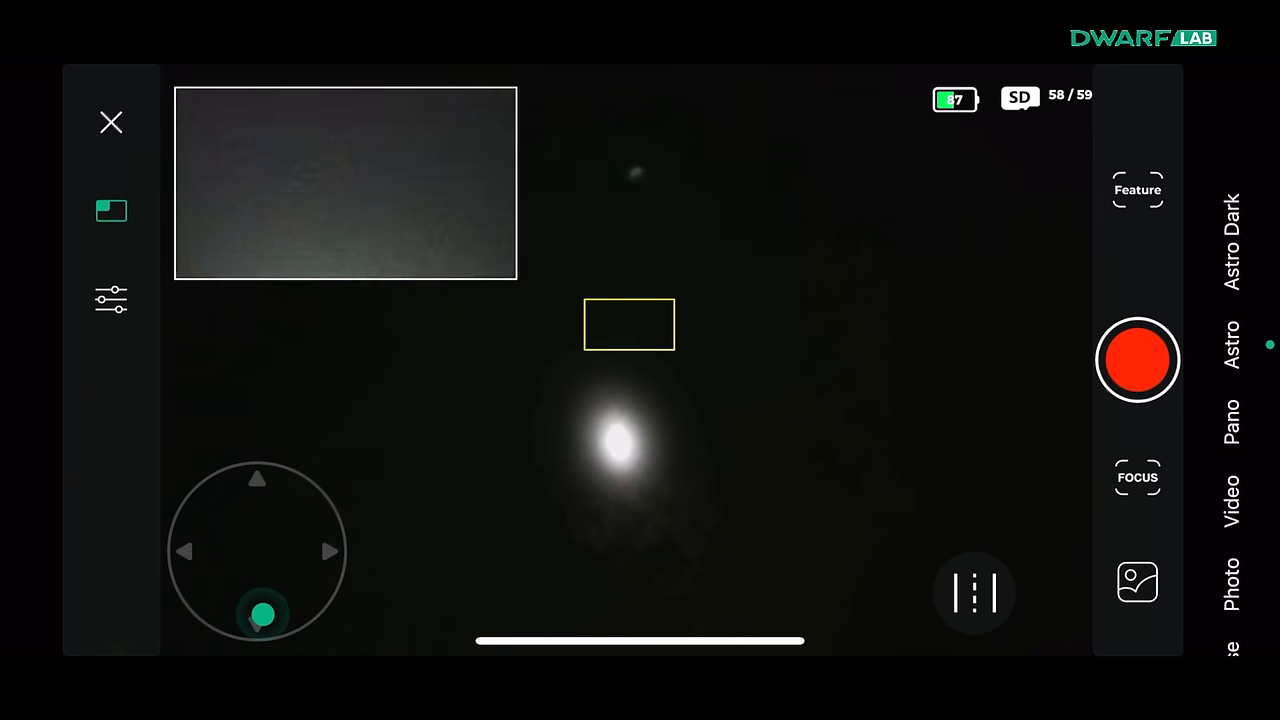
Open the DWARFLAB camera settings and scroll the gain down from 80 to 50.
left_click(1137, 477)
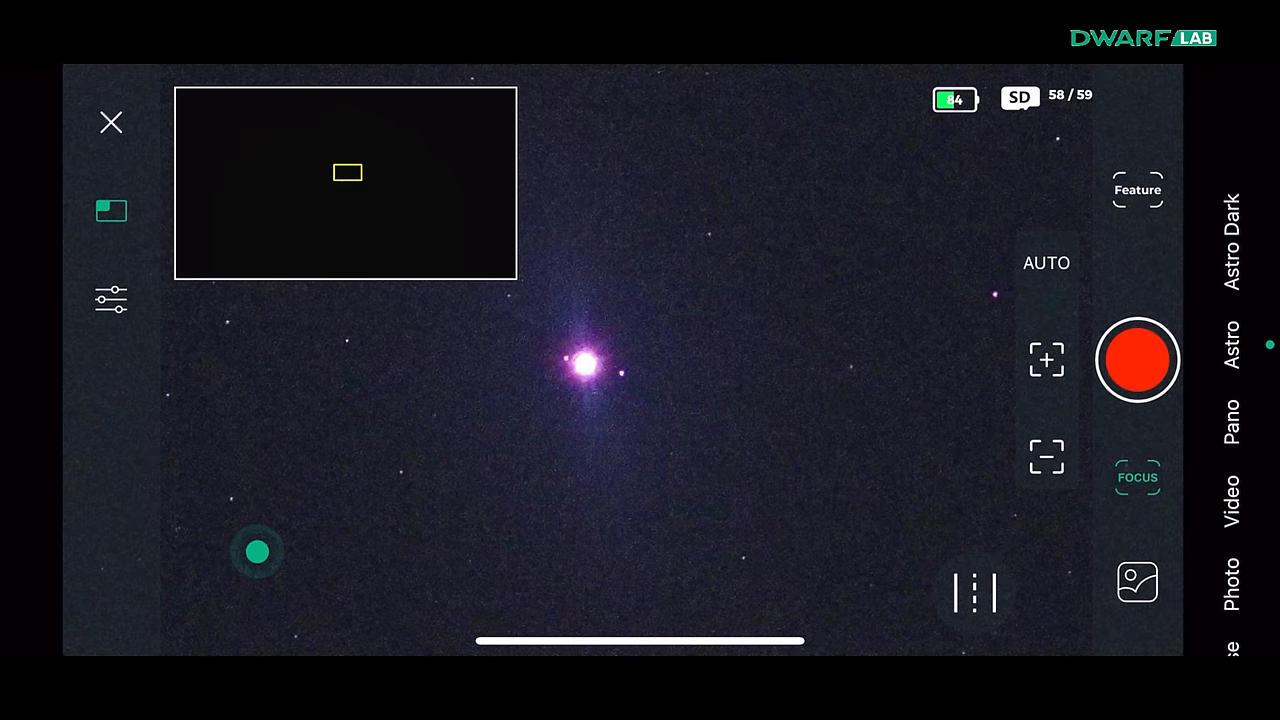
left_click(110, 298)
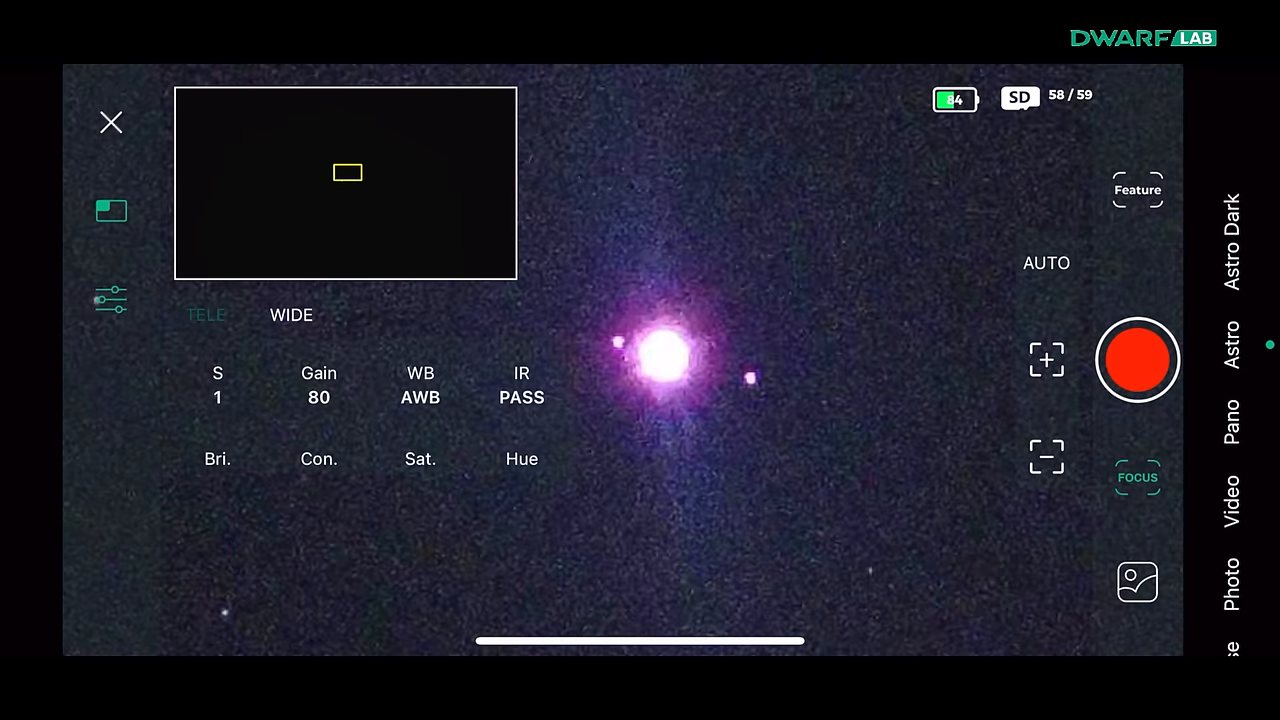
left_click(217, 385)
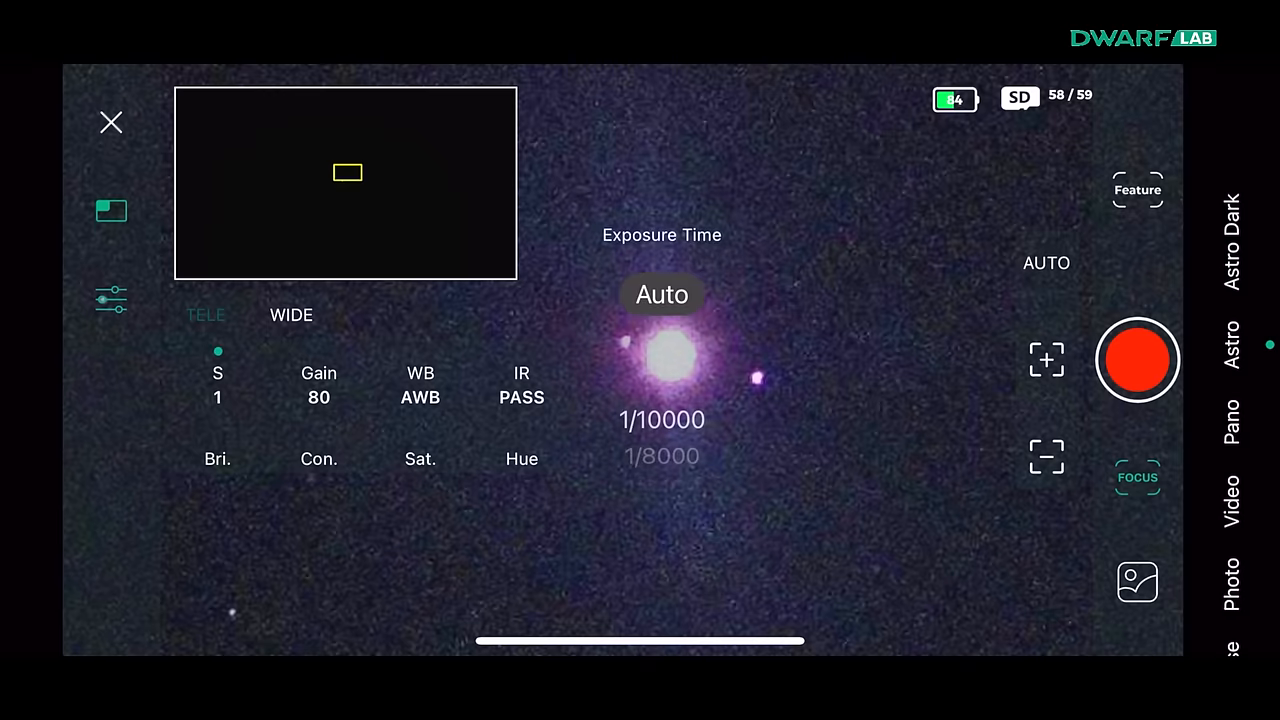
left_click(318, 385)
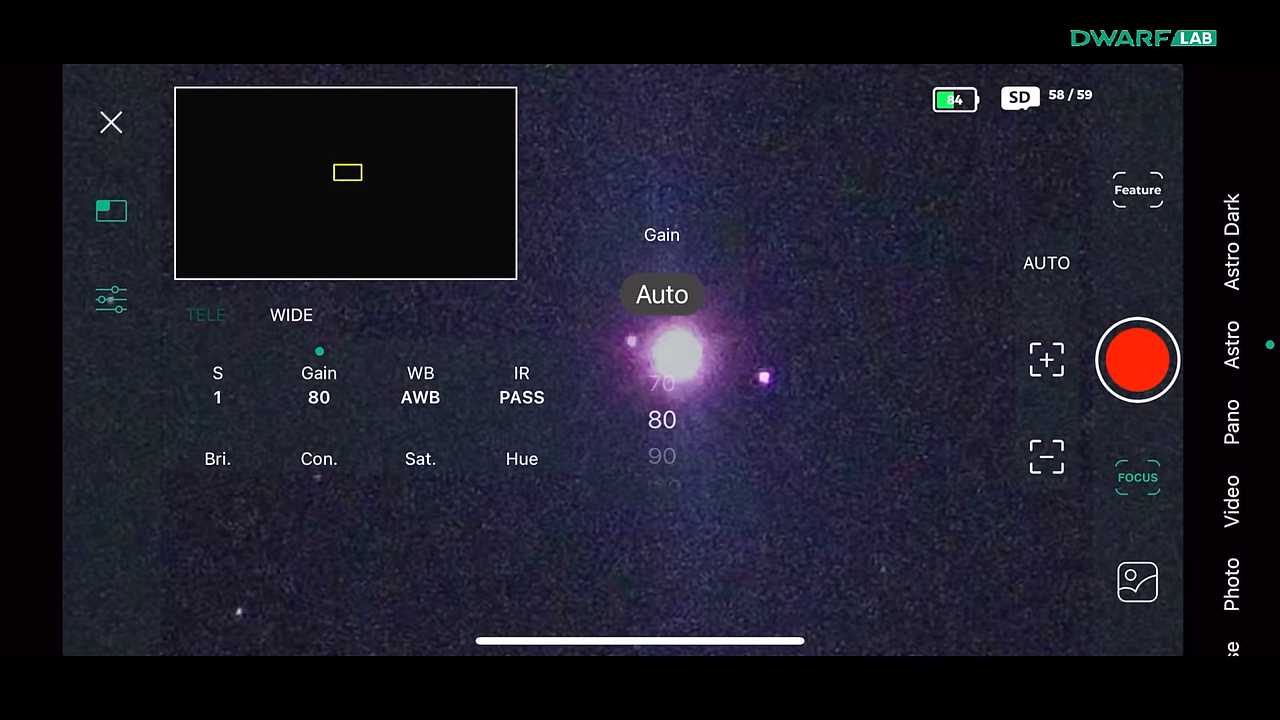
scroll("down", 3)
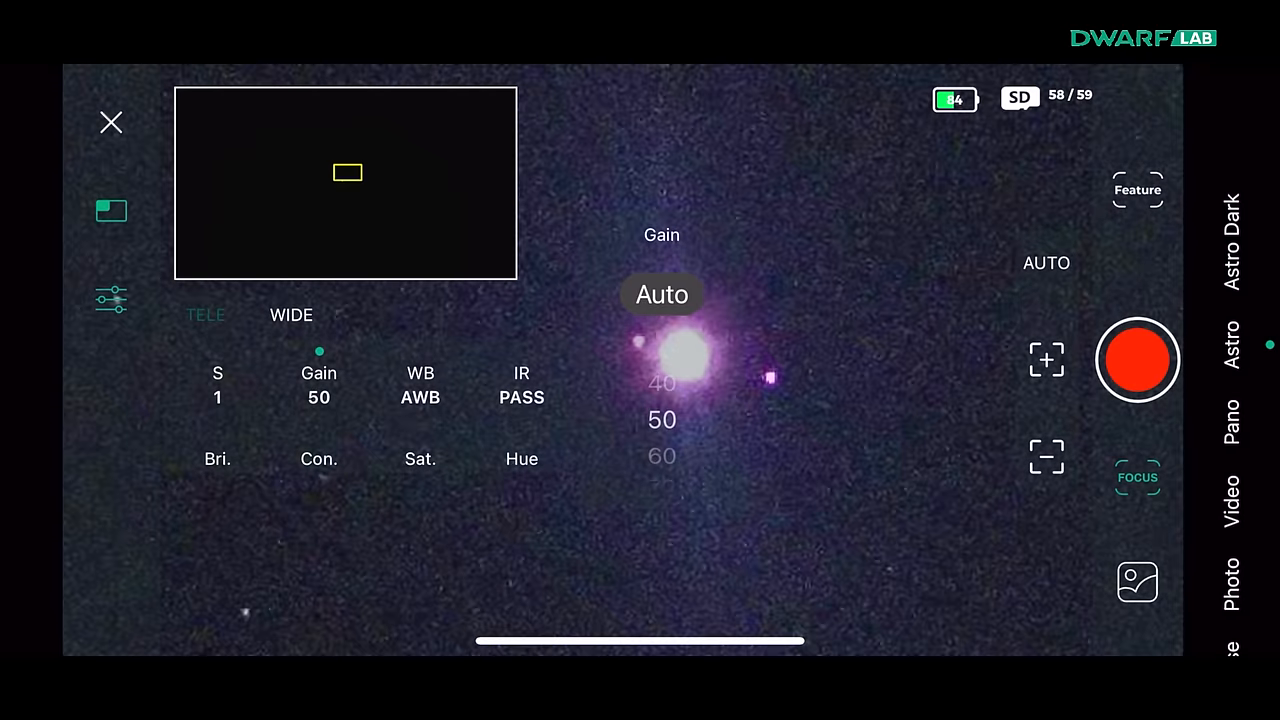
scroll("down", 3)
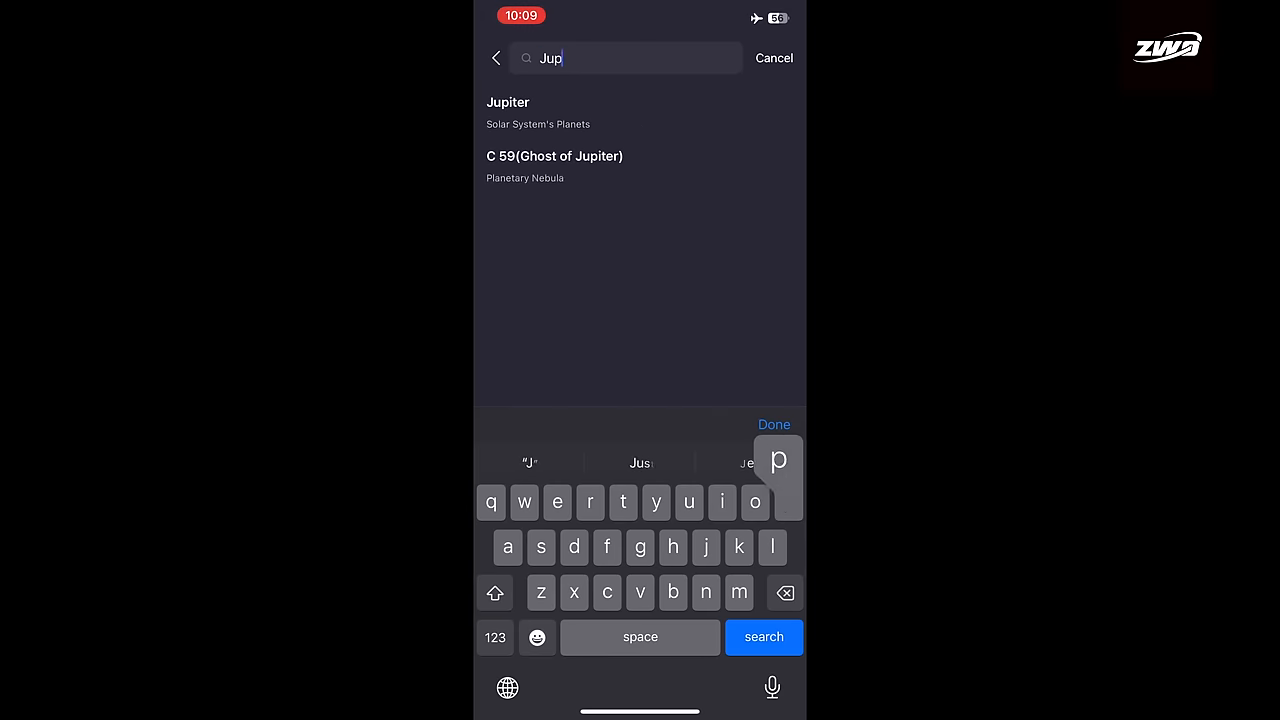
Search the Seestar objects for 'Jupiter' and select the Jupiter result.
type("iter")
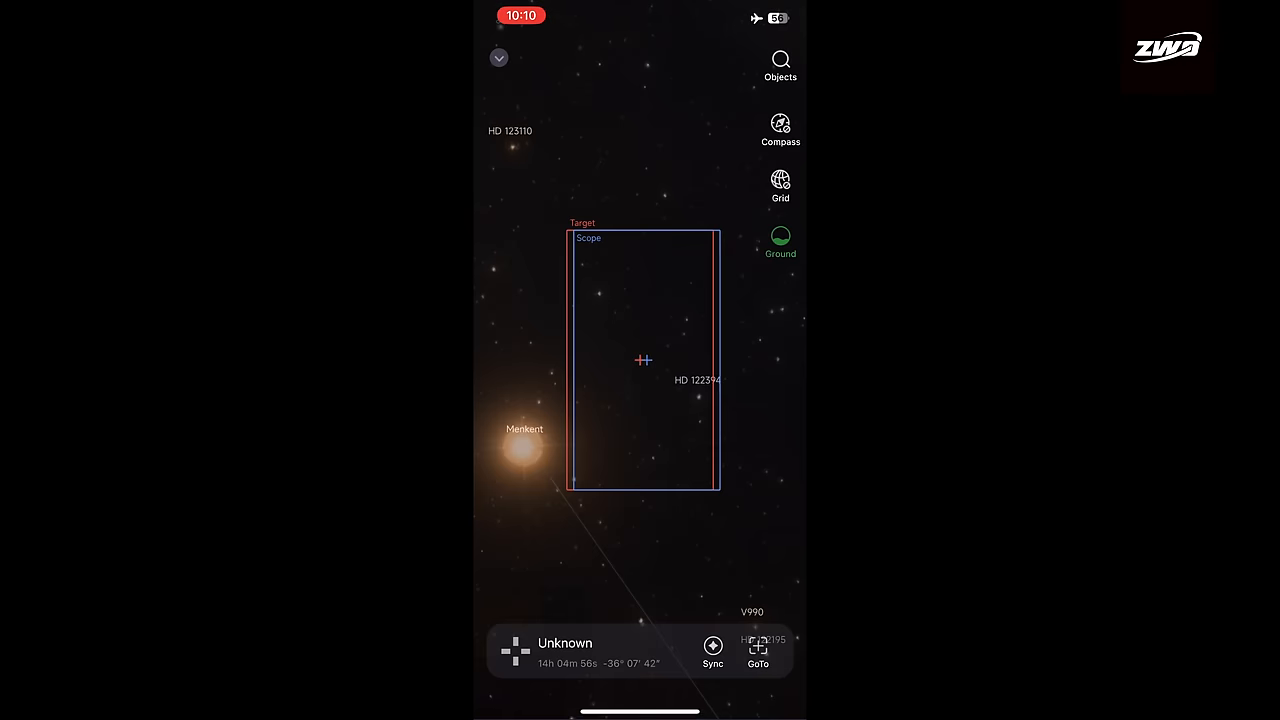
left_click(757, 650)
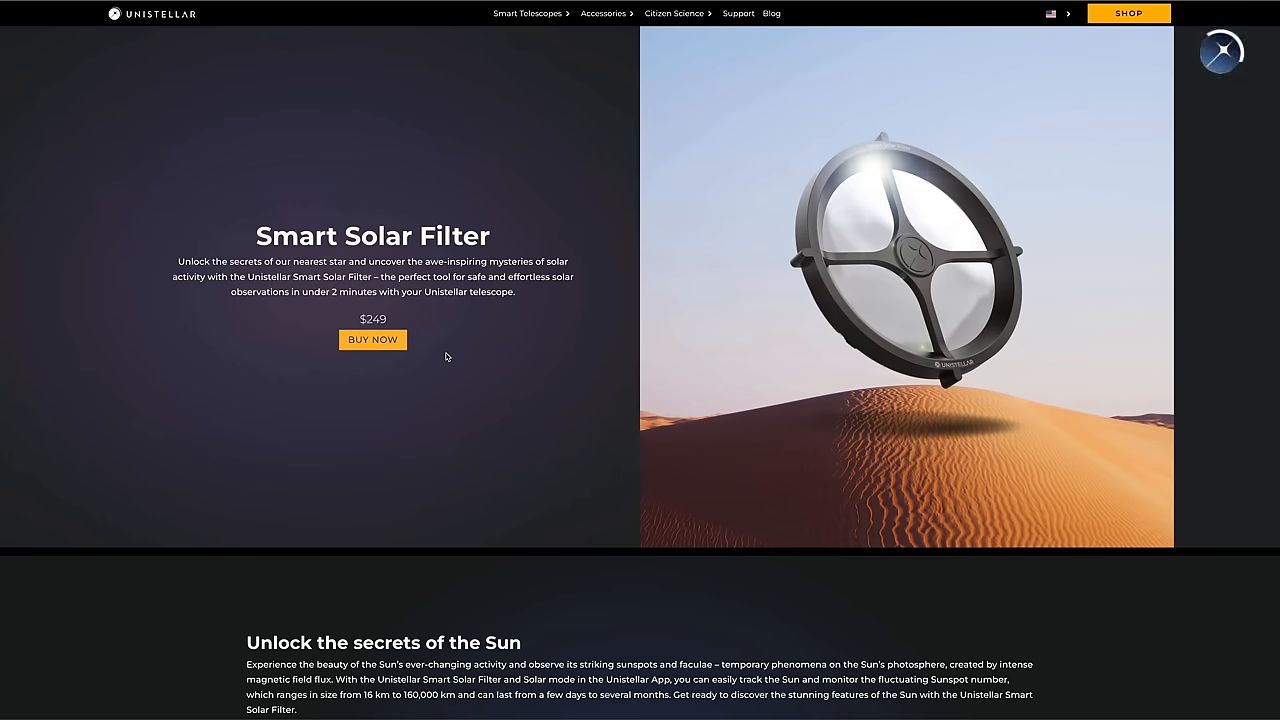
Scroll past the sun images to the Seamless All-in-One Solar experience section.
scroll("down", 3)
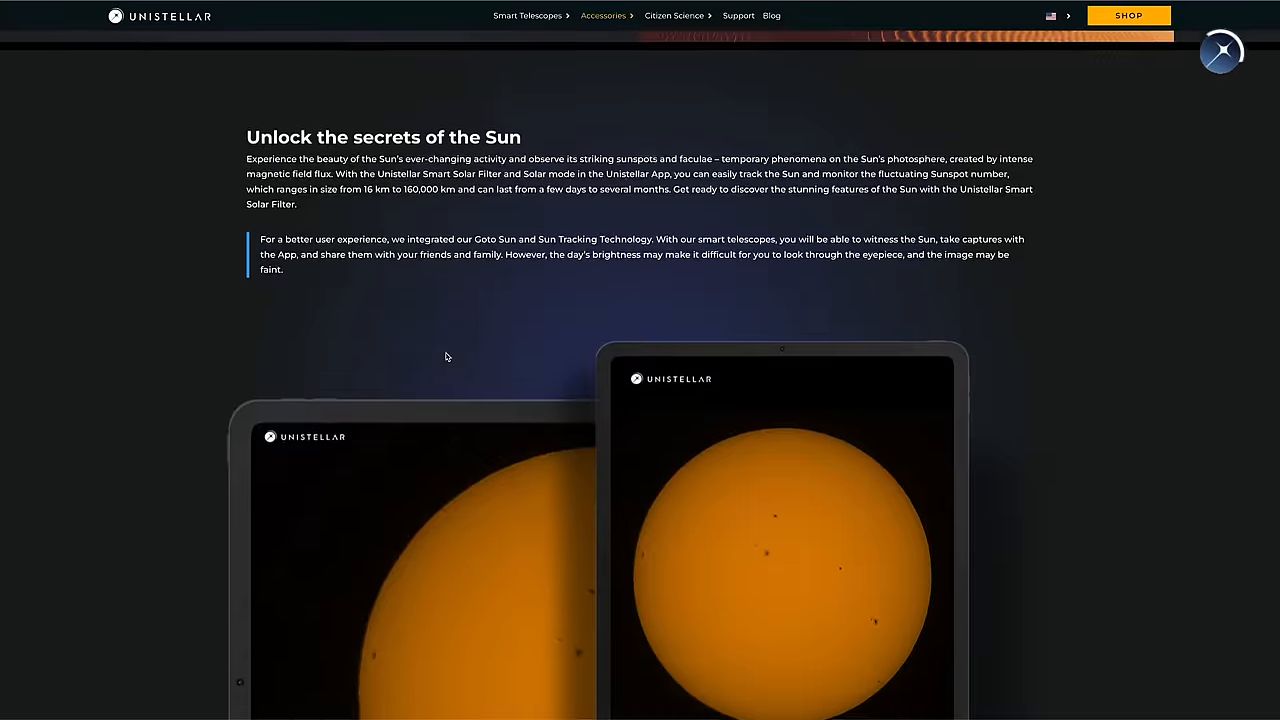
scroll("down", 3)
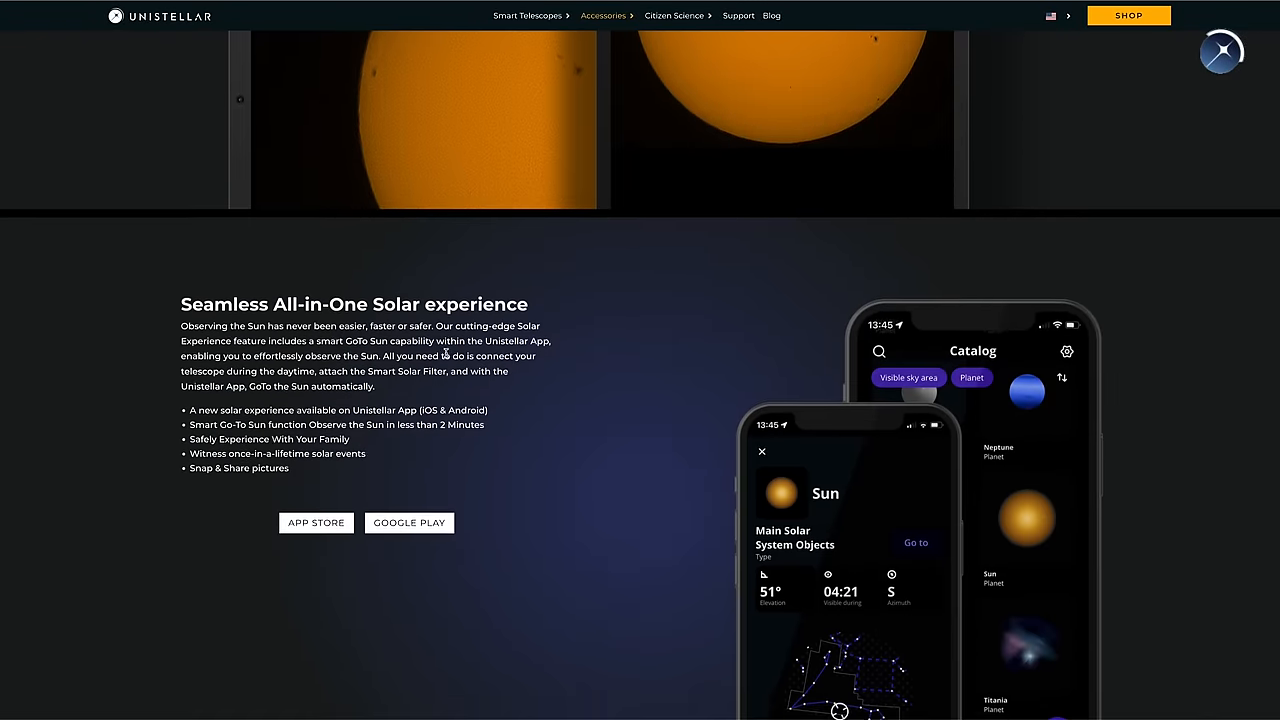
scroll("down", 3)
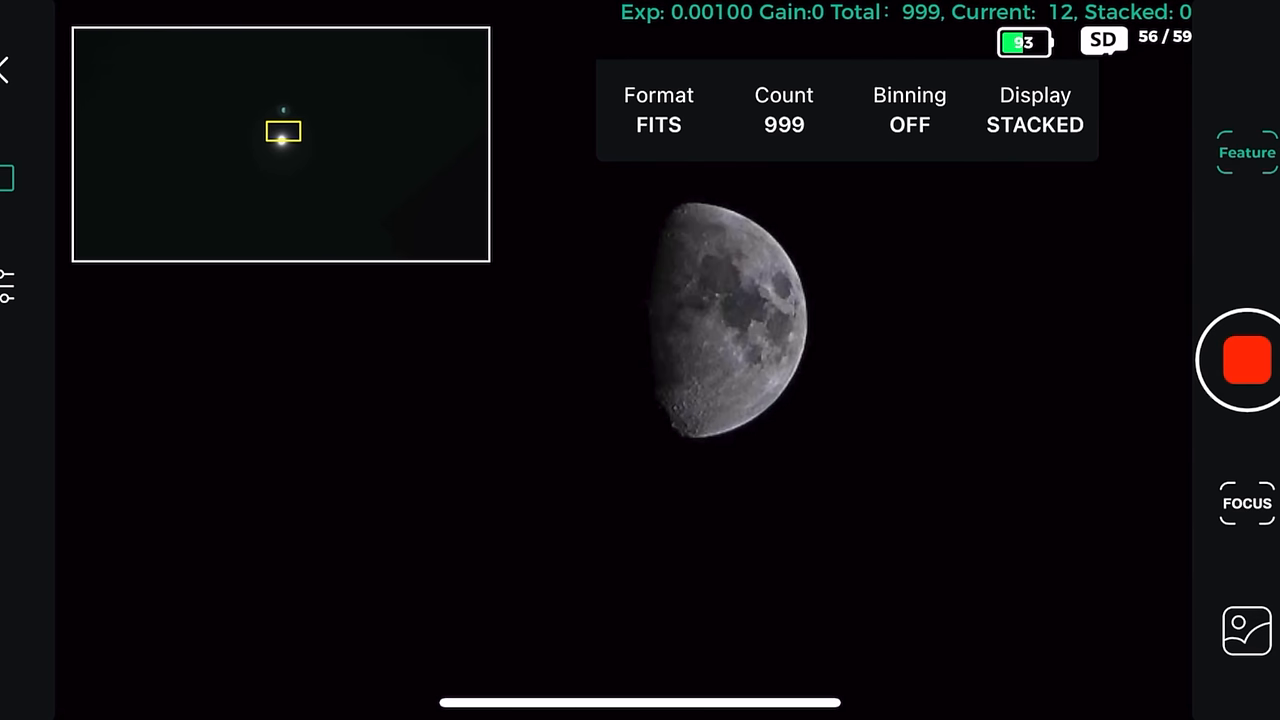
Stop the Moon capture and start stacking the nebula star field at 1 s, gain 80.
left_click(1245, 360)
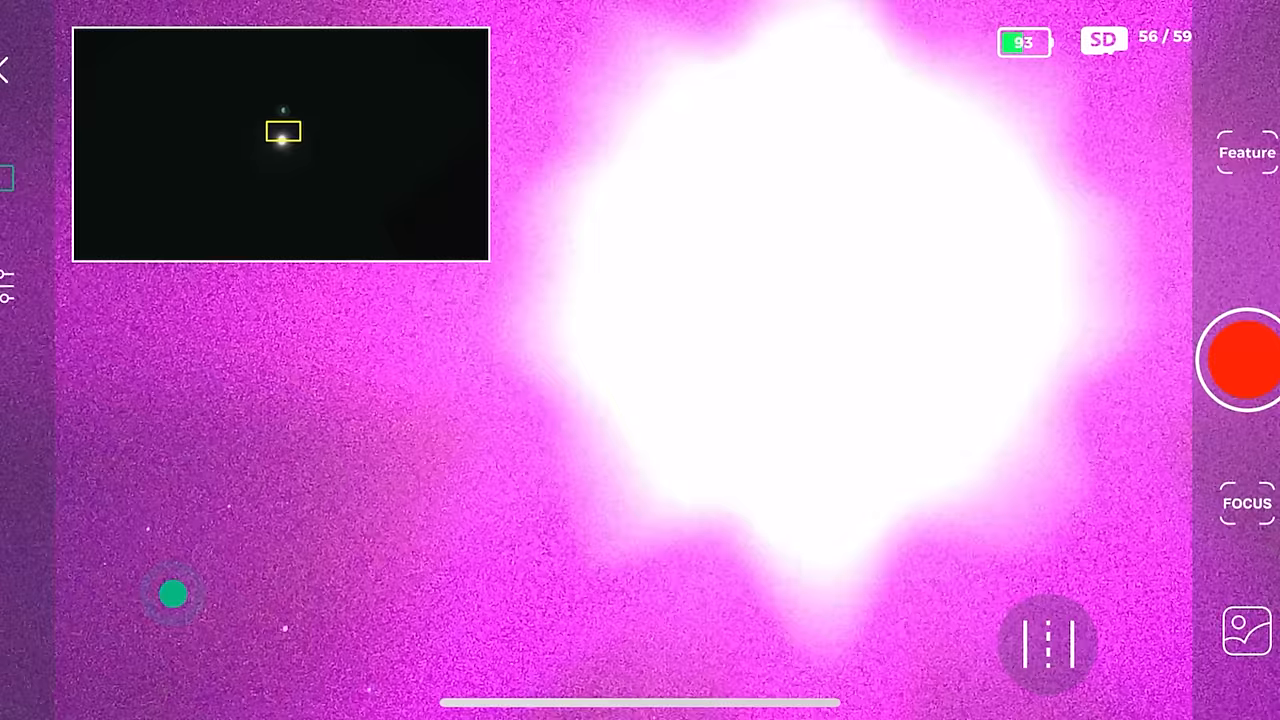
left_click(1243, 360)
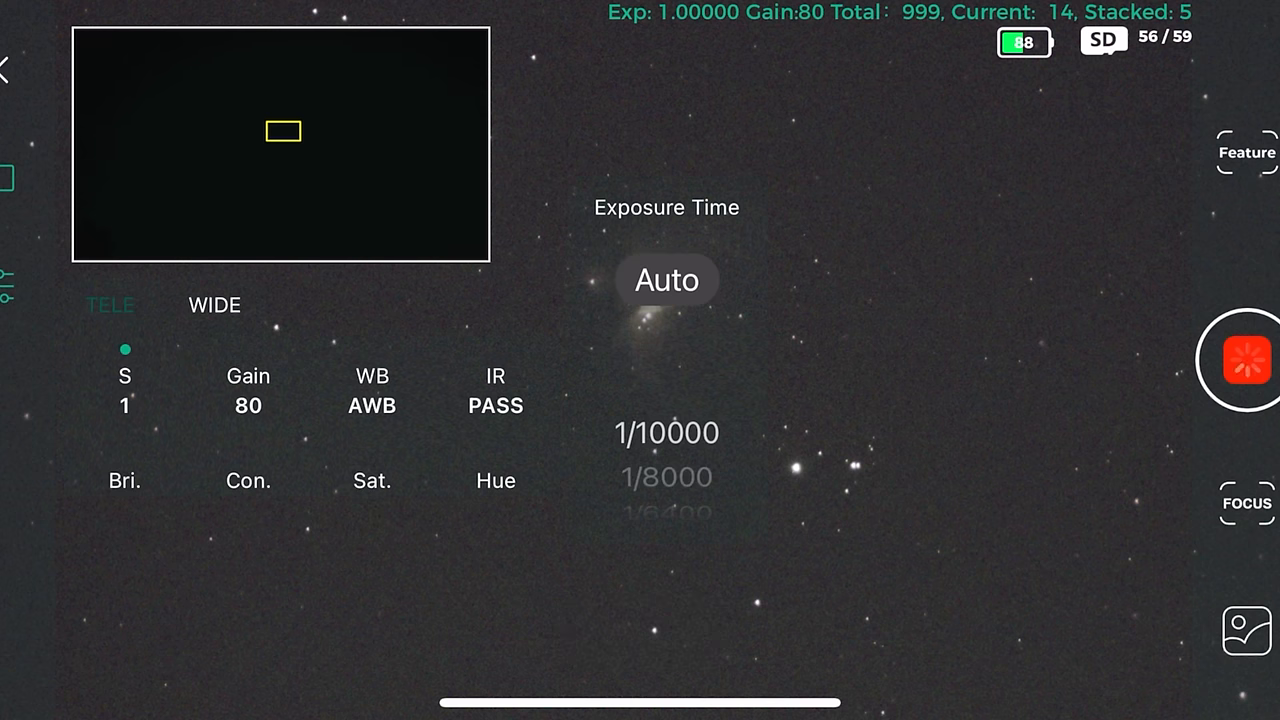
scroll("down", 3)
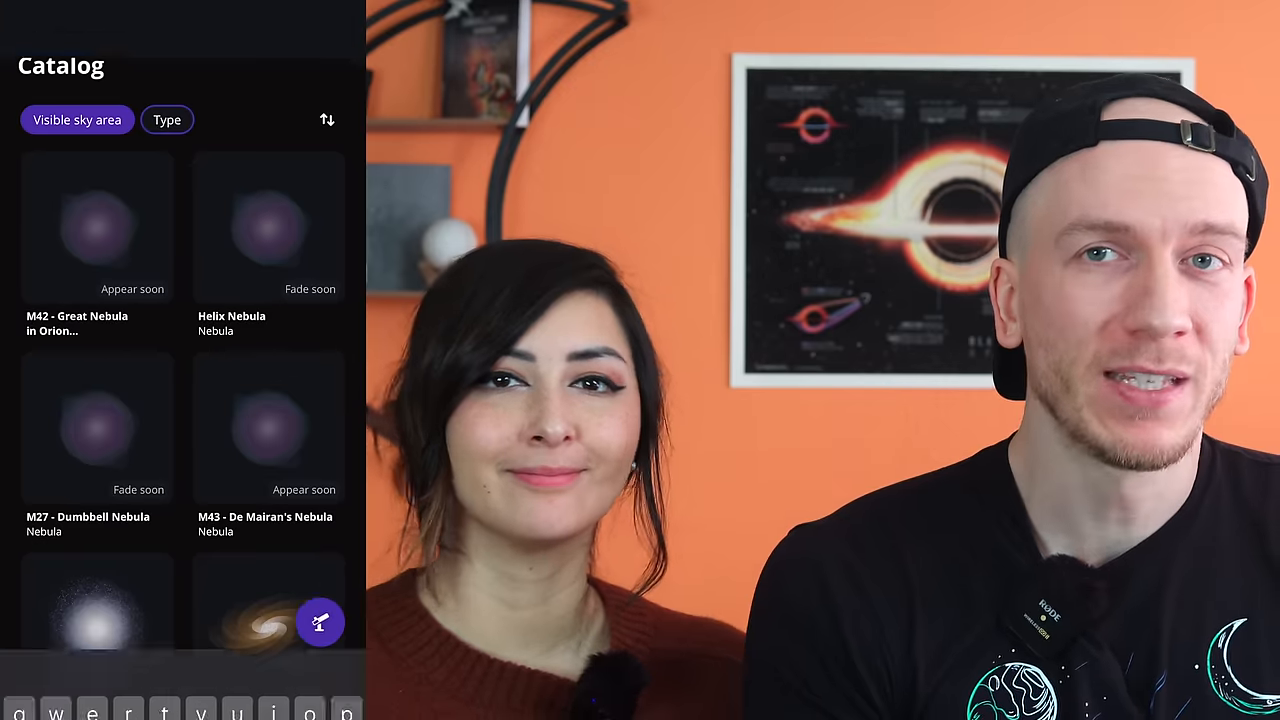
Search 'moon', select the Moon to slew, and open the My telescope page.
type("moon")
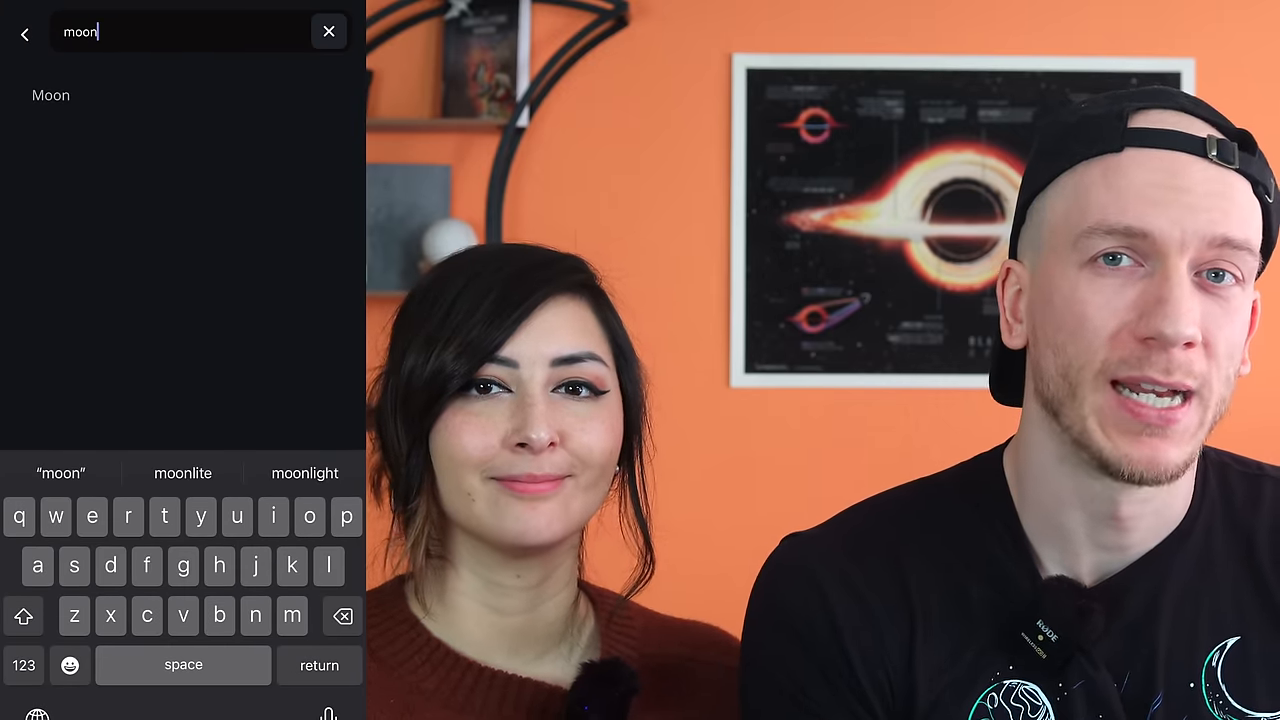
left_click(50, 95)
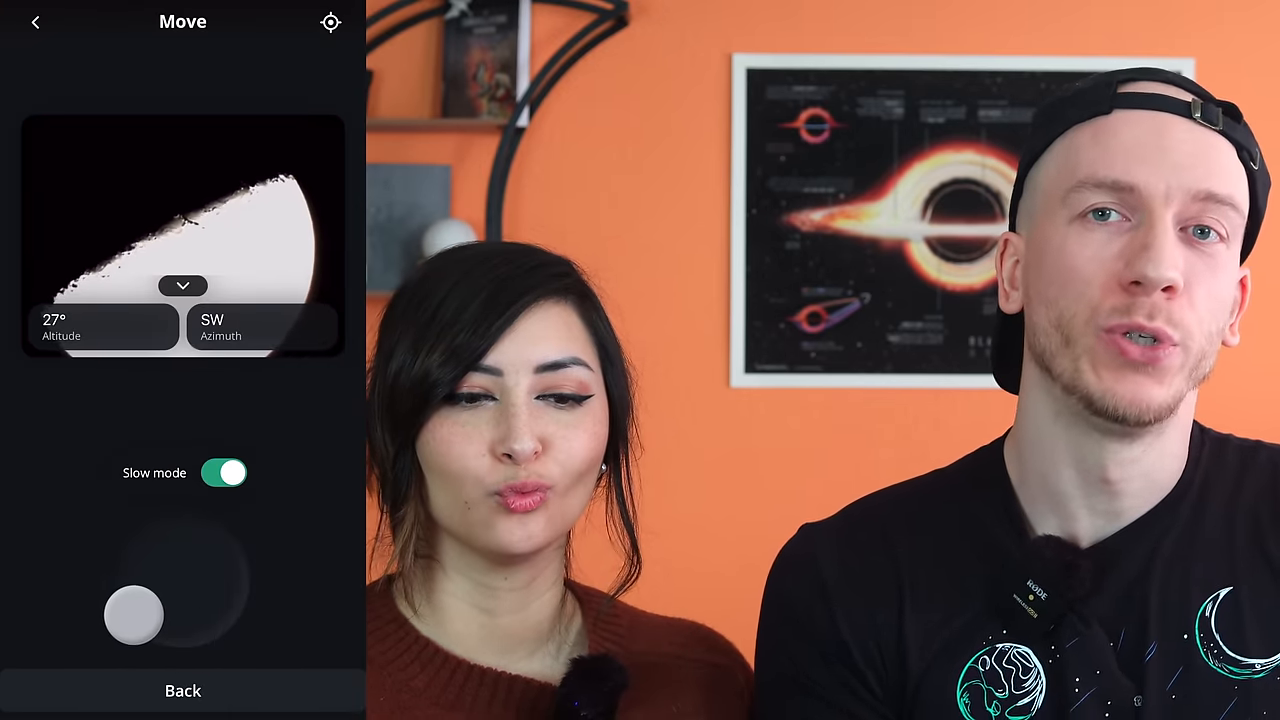
left_click(182, 690)
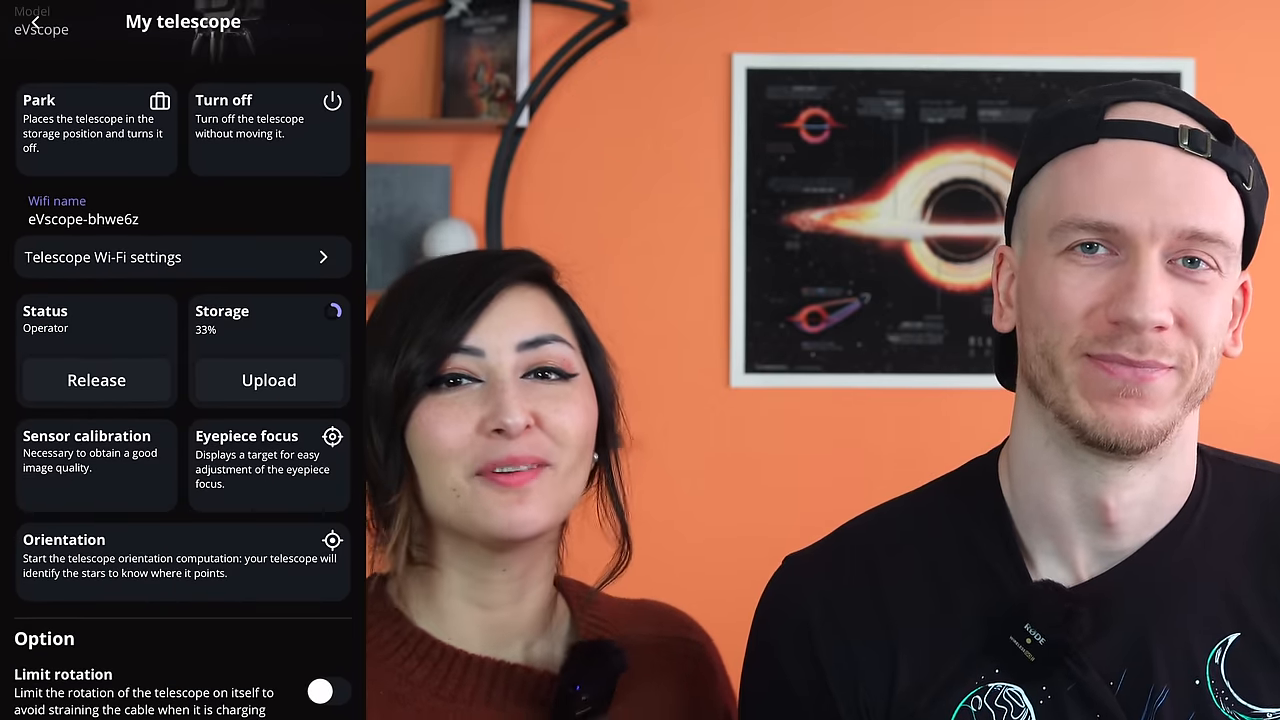